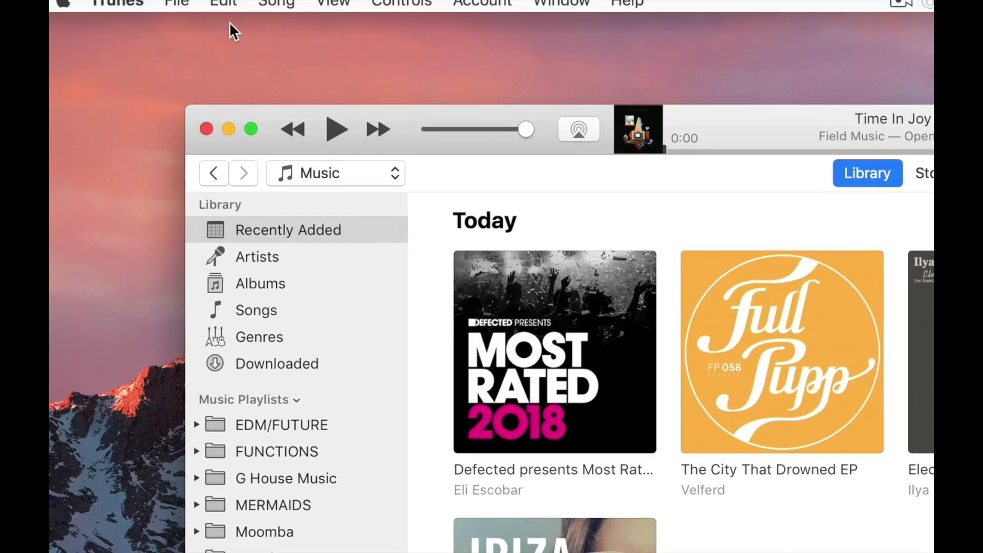
Create a new iTunes playlist named 'Joey's House'.
click(178, 3)
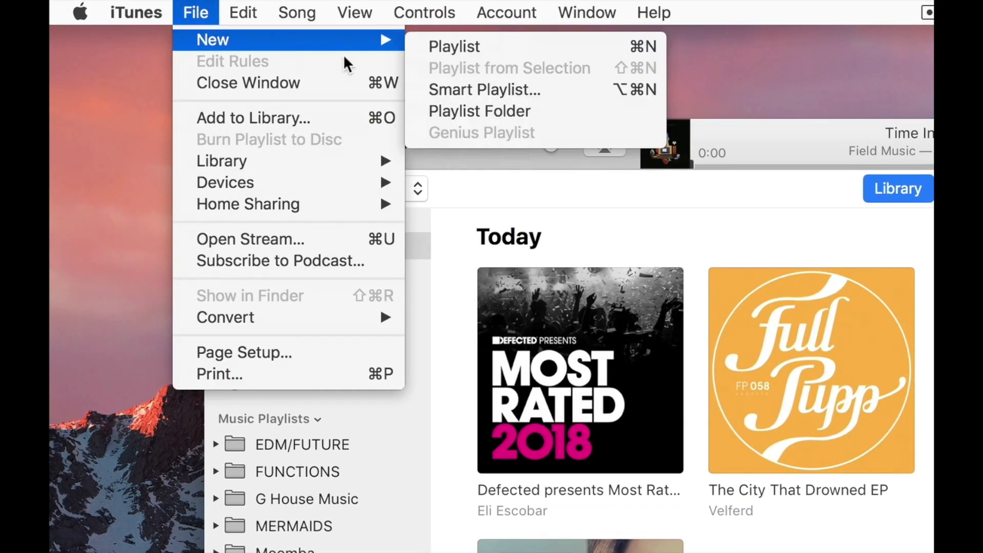
mouse_move(467, 46)
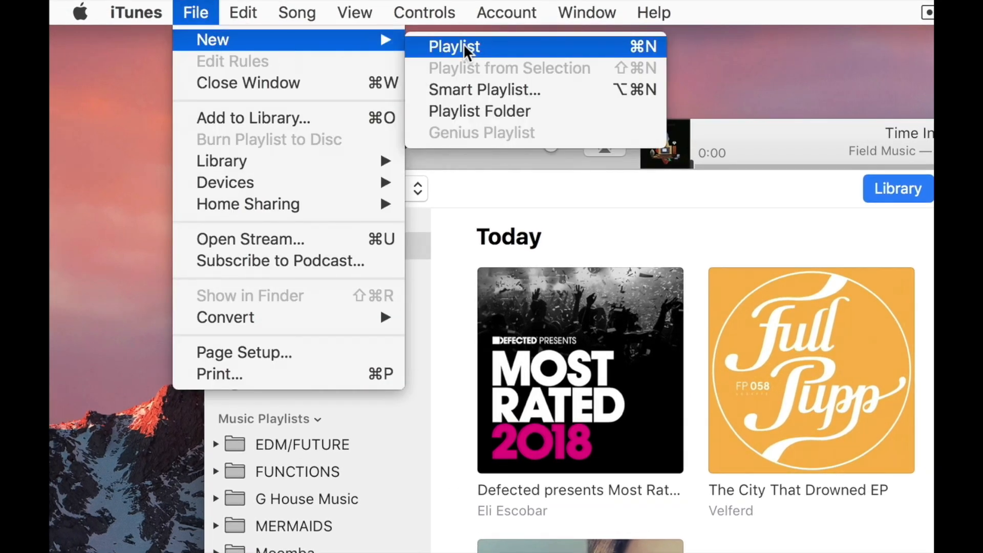
click(454, 46)
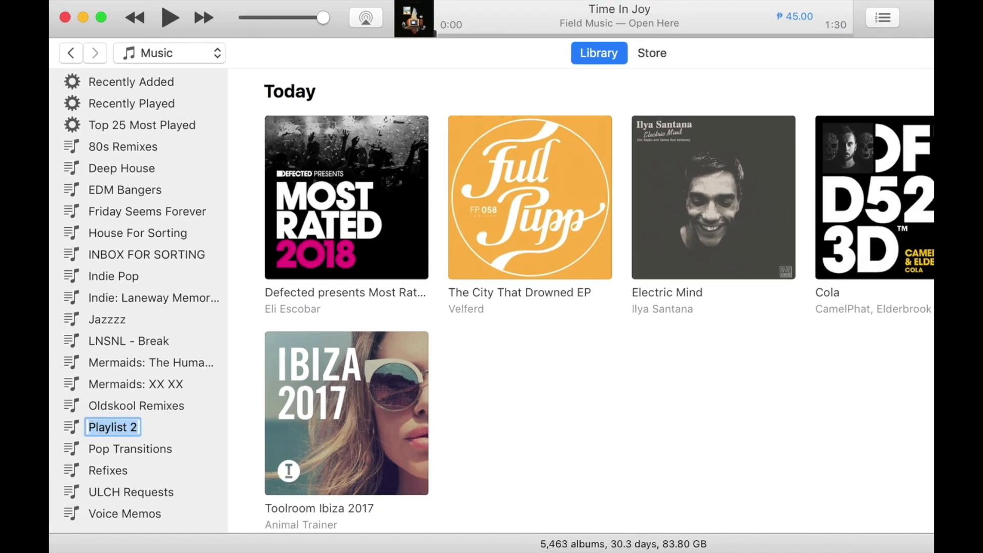
mouse_move(235, 352)
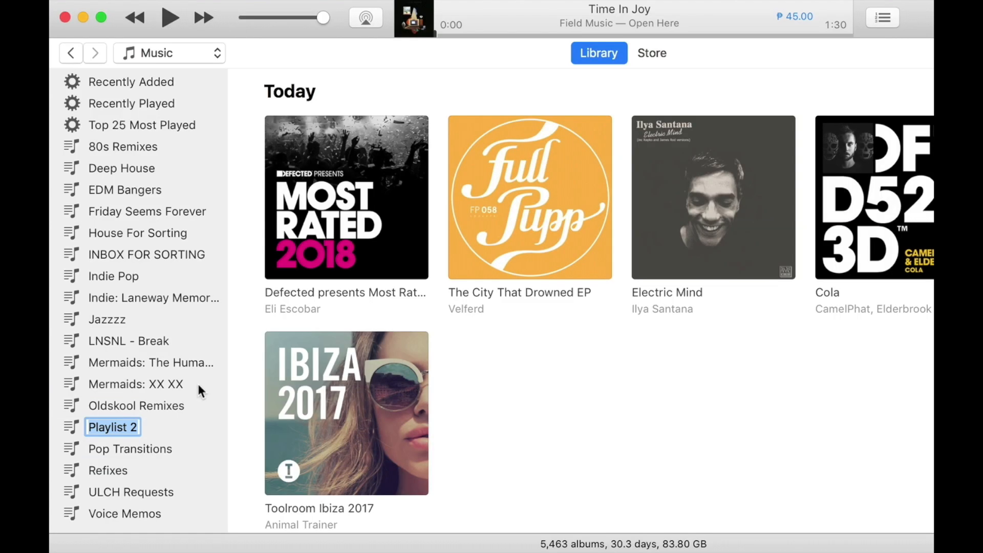
text(Joey's House)
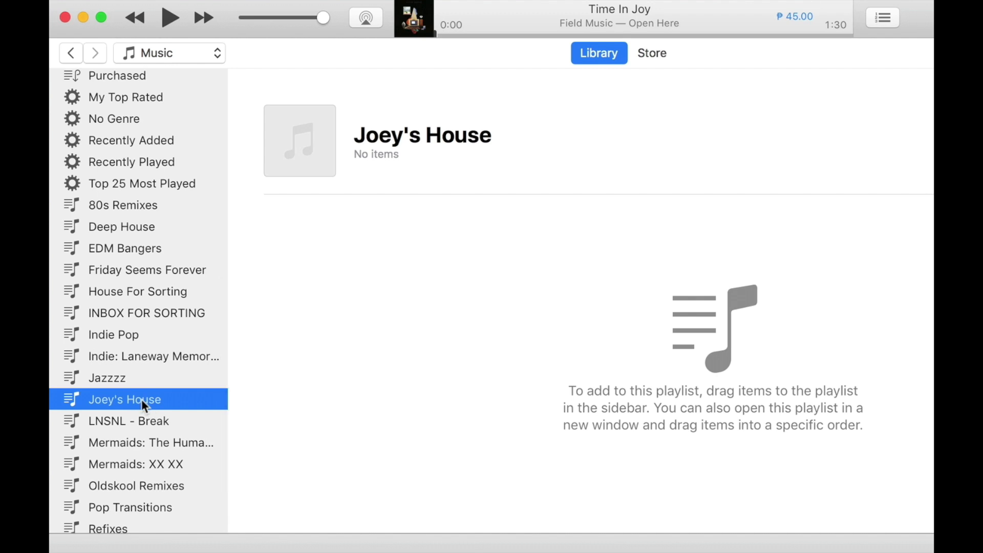
mouse_move(147, 393)
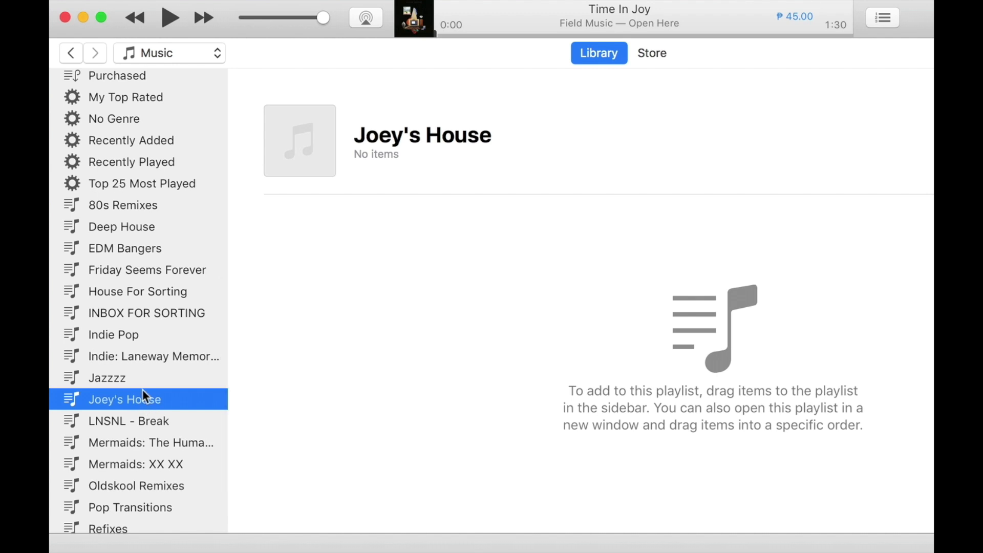
mouse_move(157, 374)
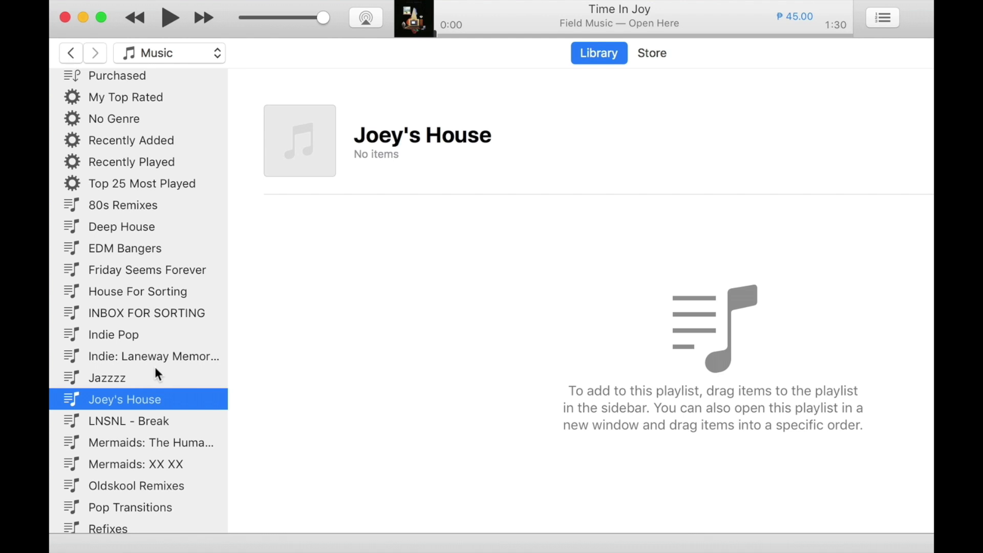
Show Recently Added in the iTunes library and select today's six albums.
click(131, 98)
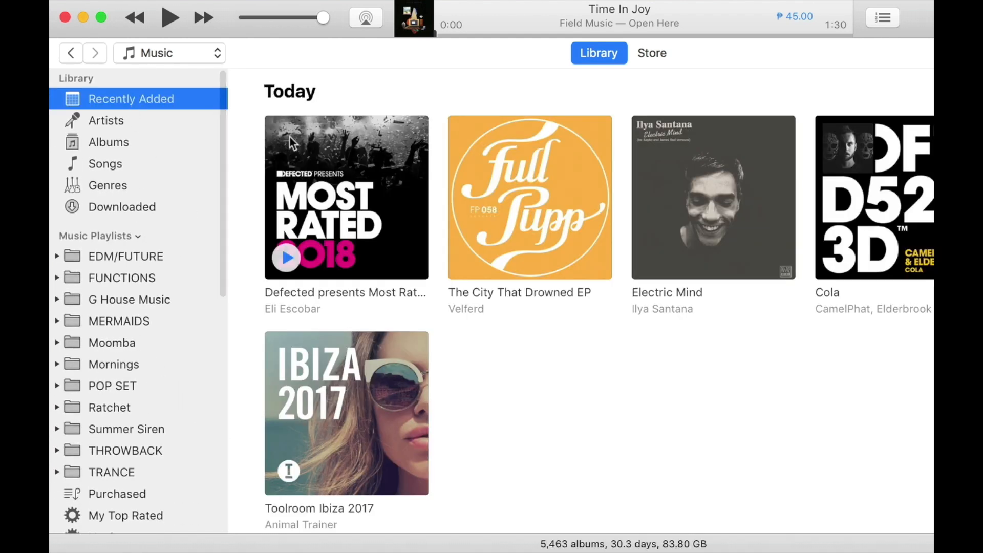
mouse_move(334, 157)
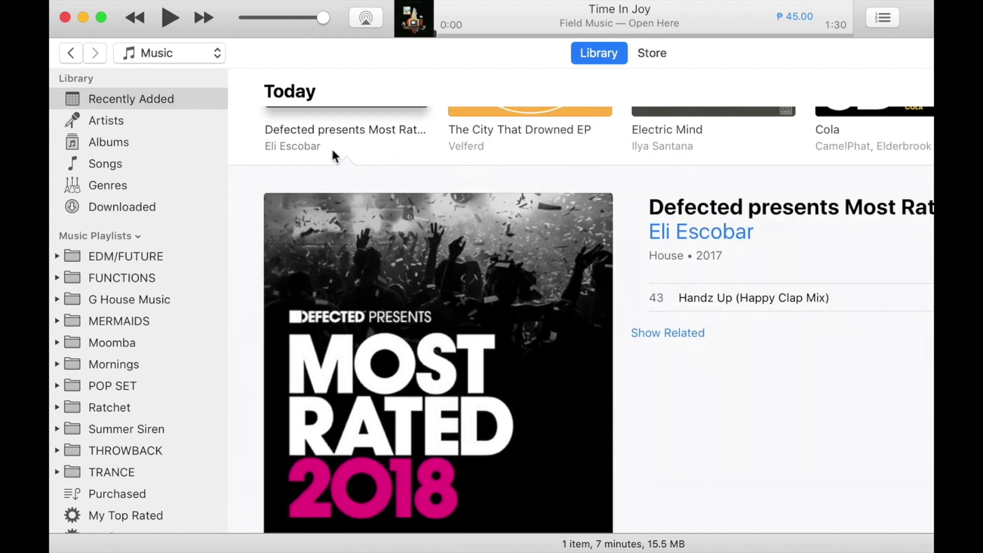
scroll(down, 3)
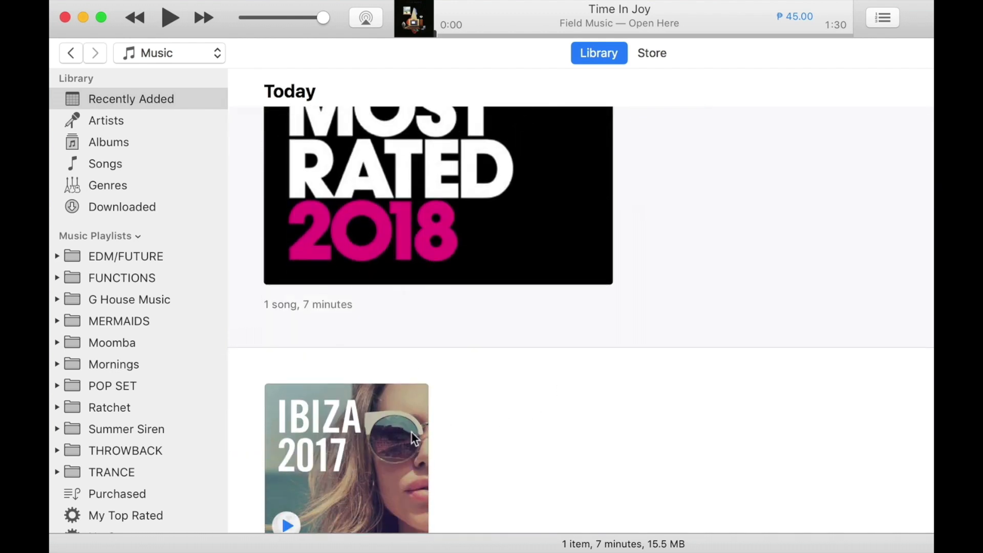
scroll(down, 3)
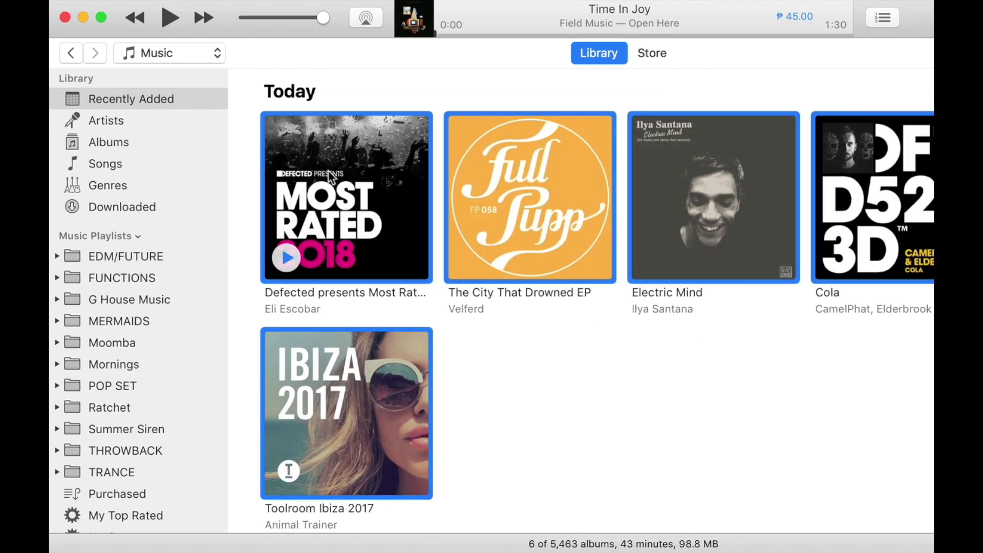
mouse_move(586, 348)
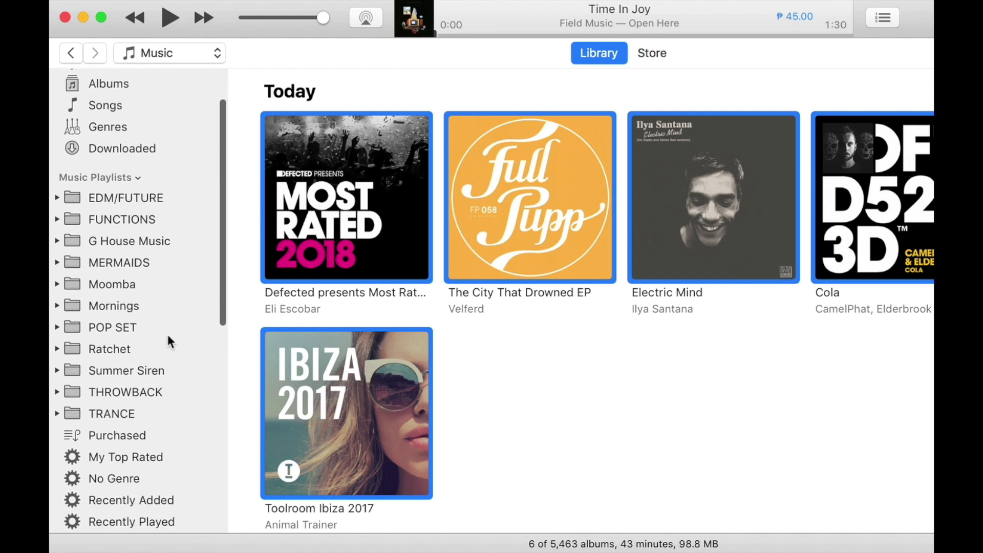
scroll(down, 3)
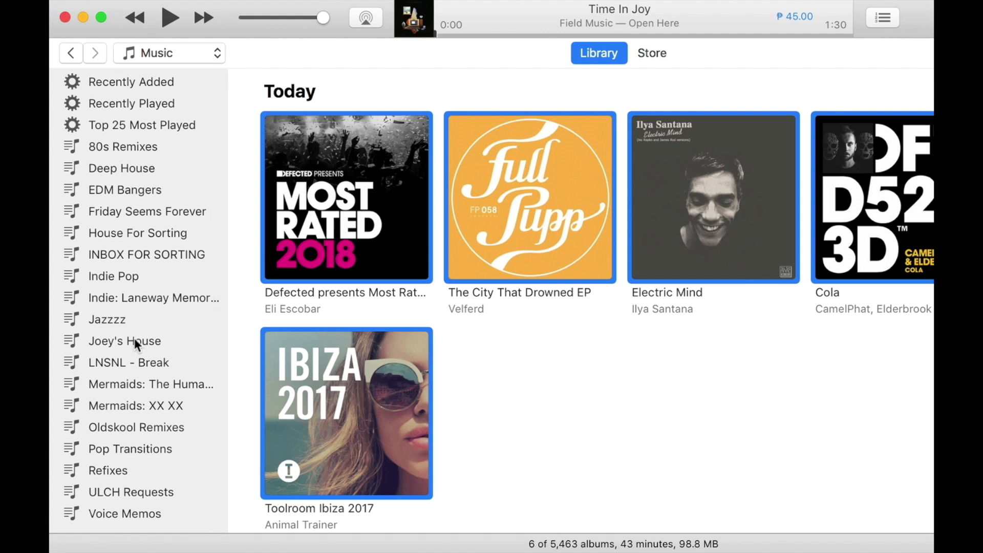
mouse_move(376, 235)
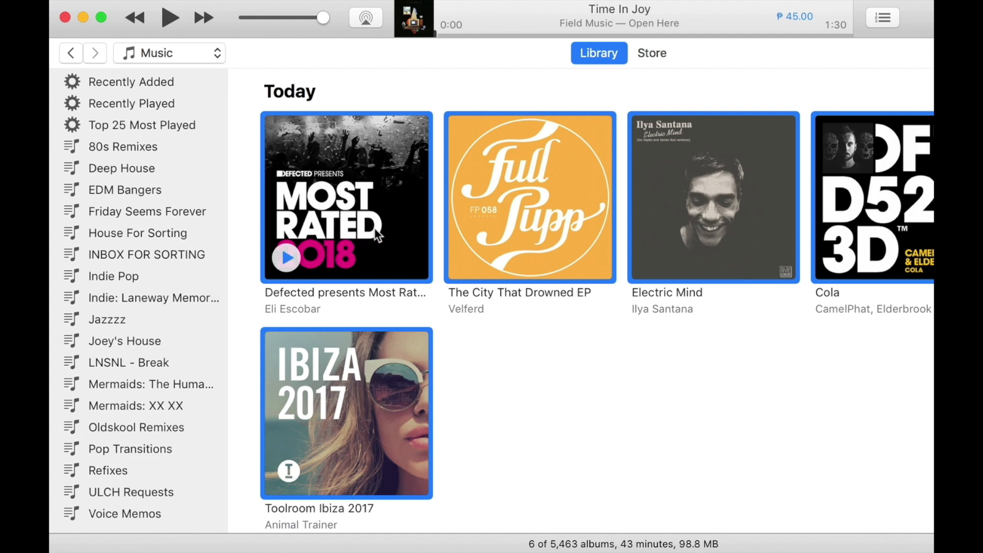
click(125, 340)
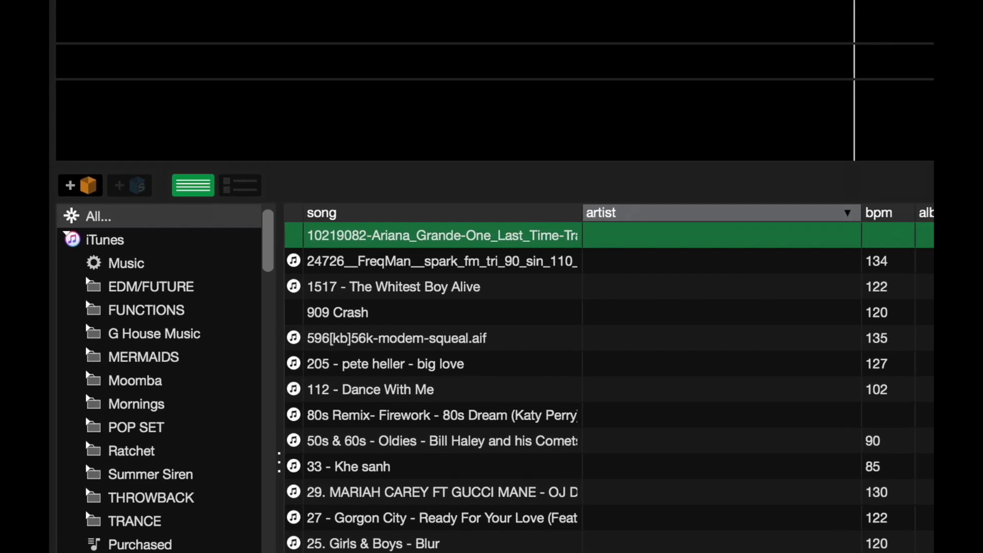
Add a new crate and rename it 'Joey's House'.
click(80, 185)
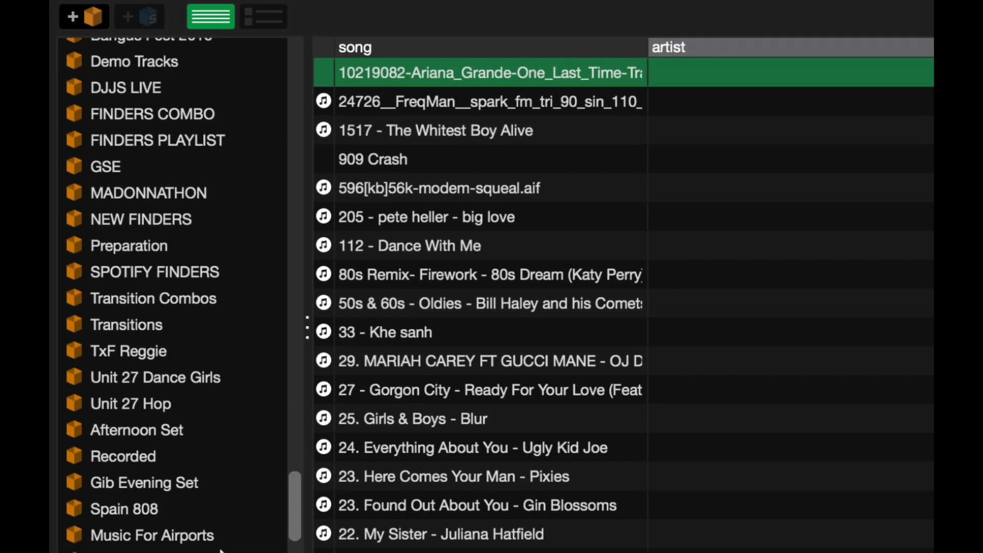
scroll(down, 3)
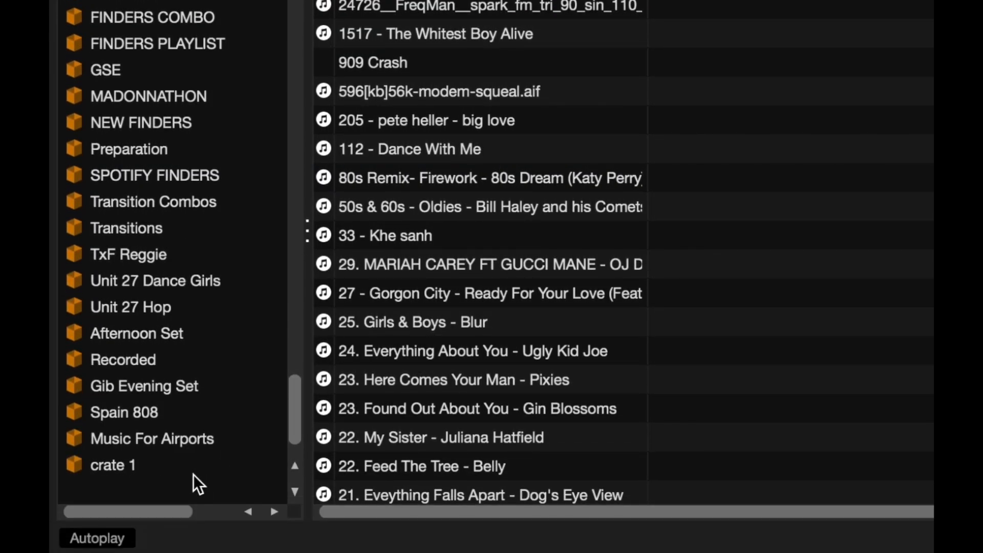
click(113, 464)
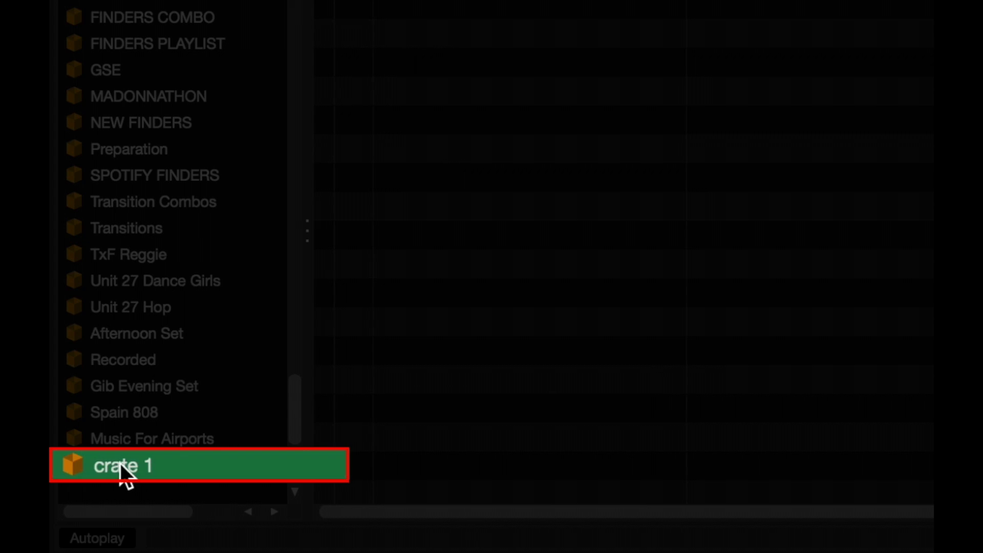
double_click(122, 466)
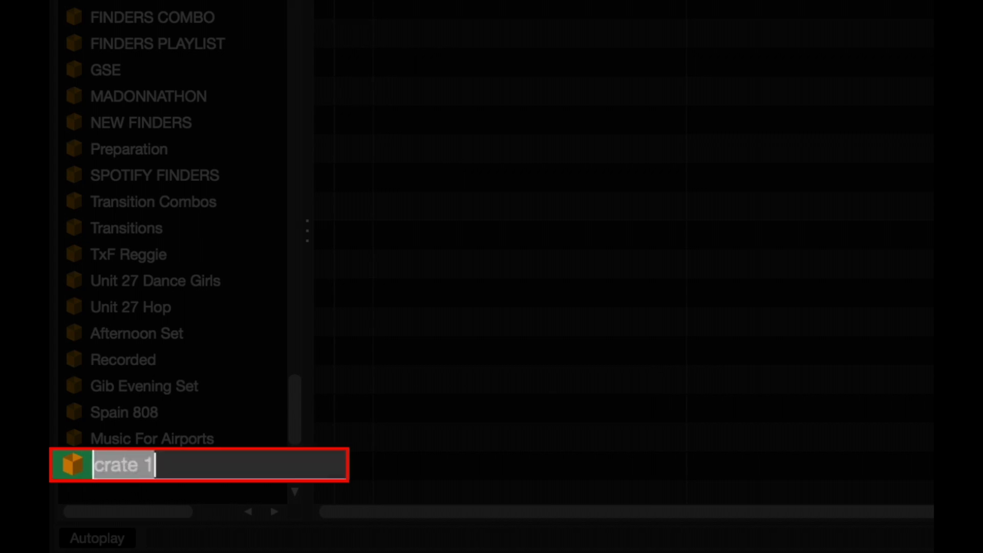
text(Joey's House)
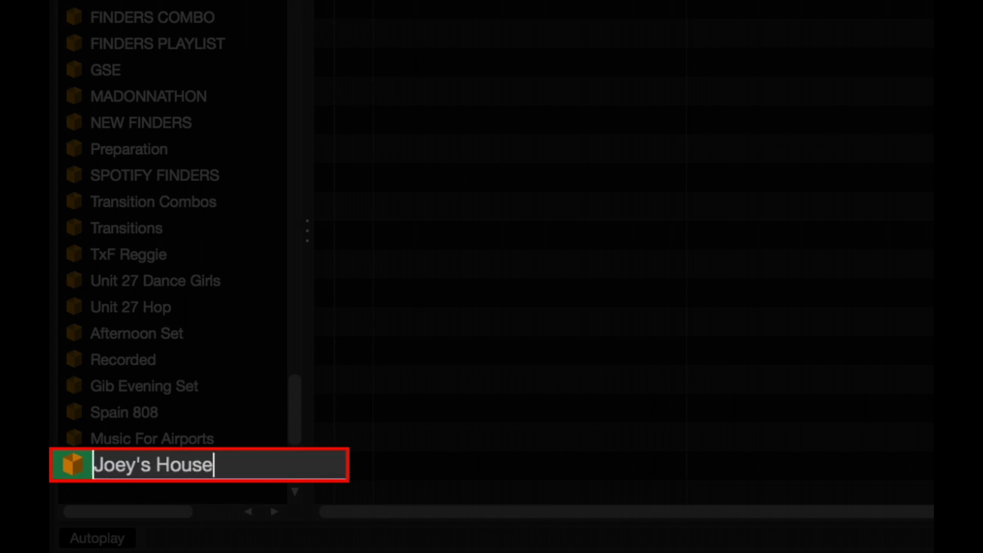
key(Enter)
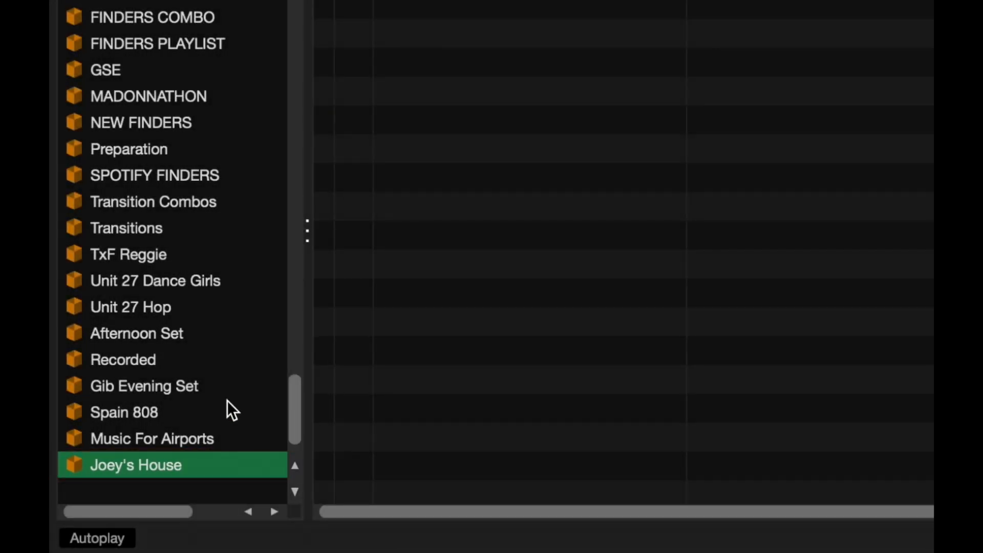
mouse_move(231, 383)
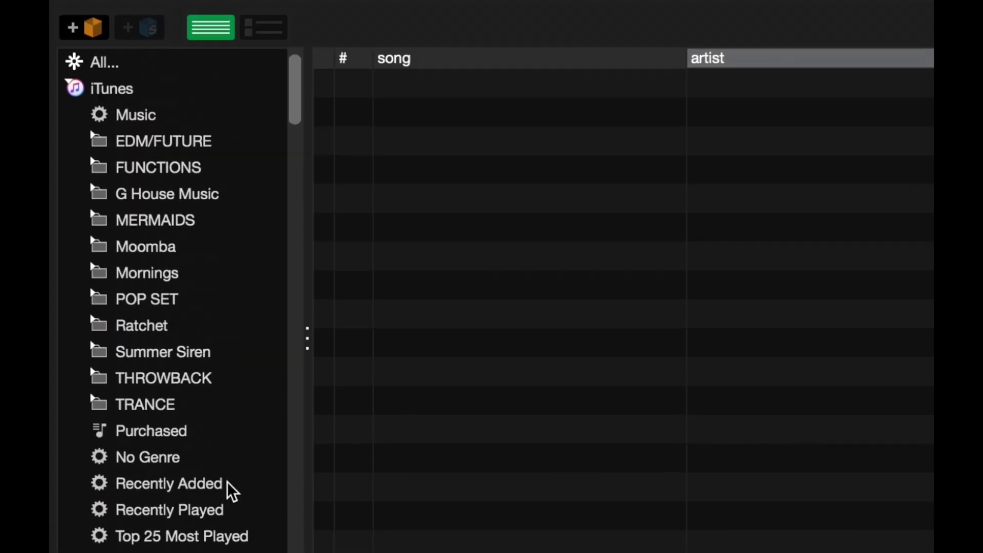
mouse_move(254, 359)
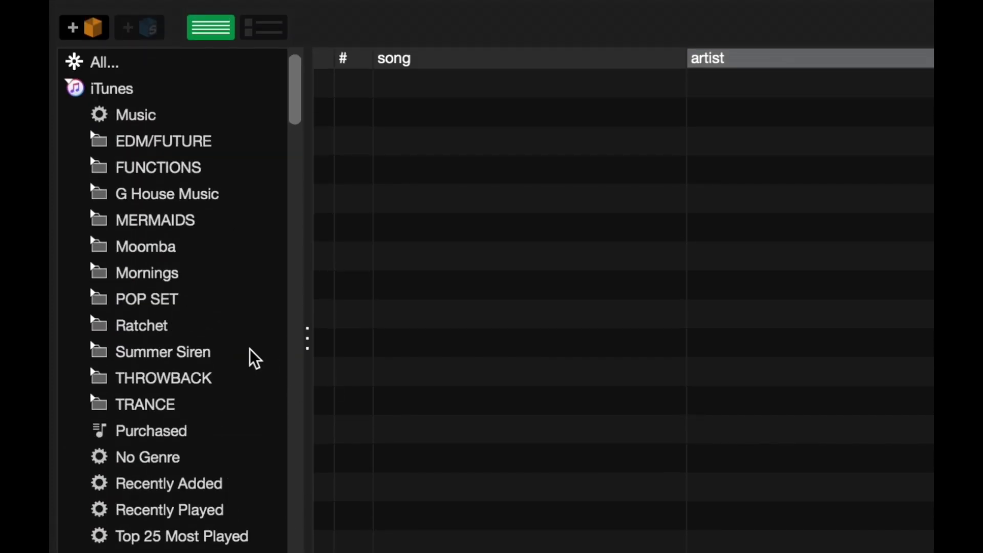
Show the 14 tracks of the iTunes Recently Added list in Serato.
click(169, 467)
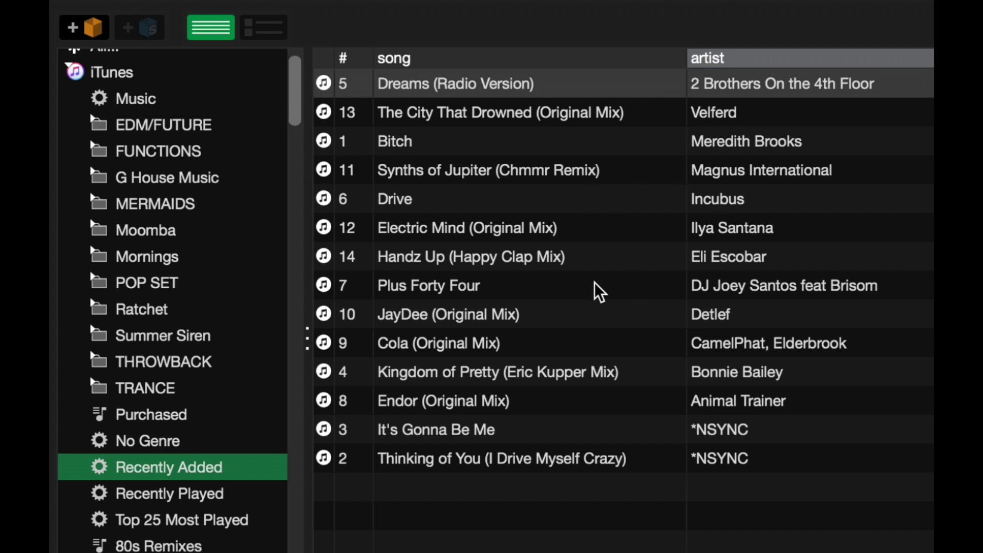
mouse_move(849, 193)
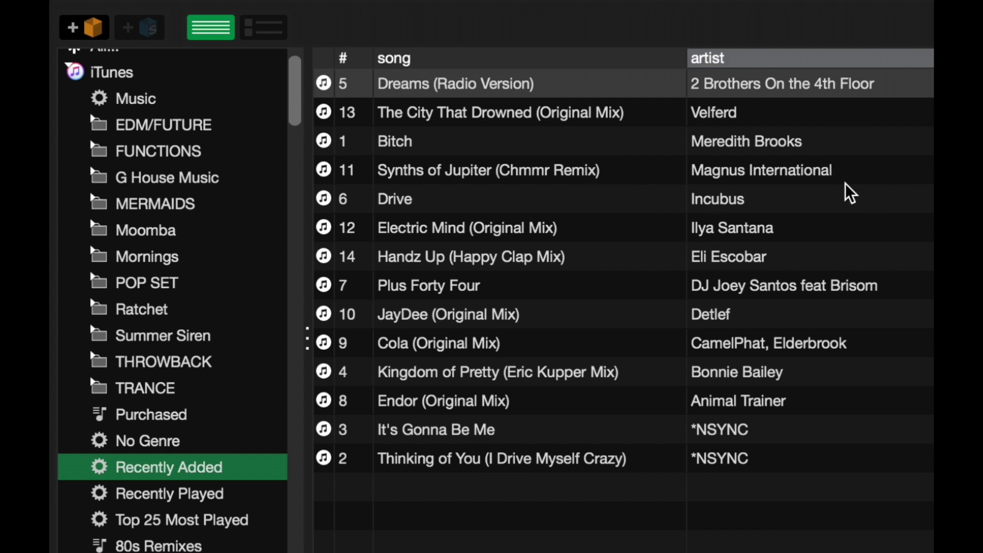
mouse_move(464, 123)
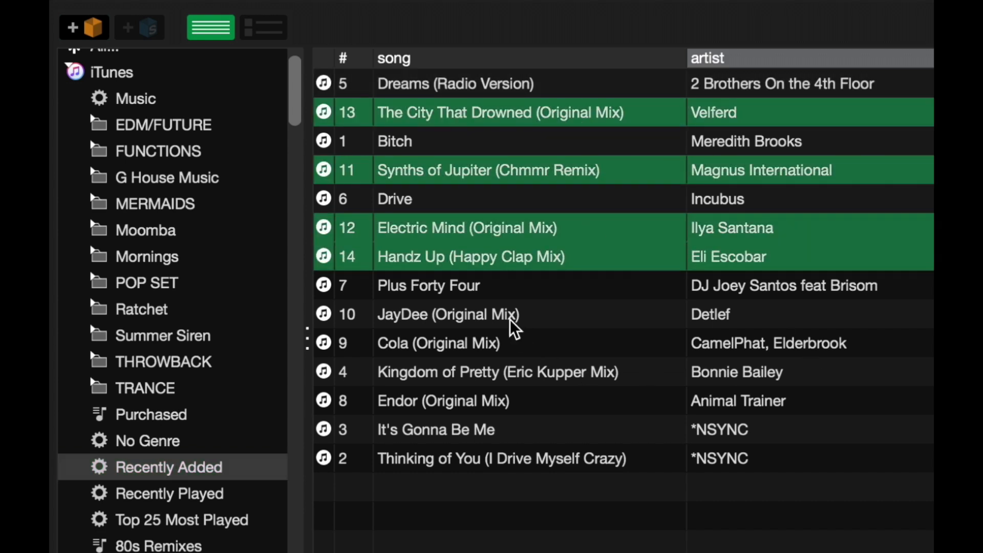
Add JayDee and other house tracks to Joey's House and create crate 'Joey's Deep House'.
click(448, 314)
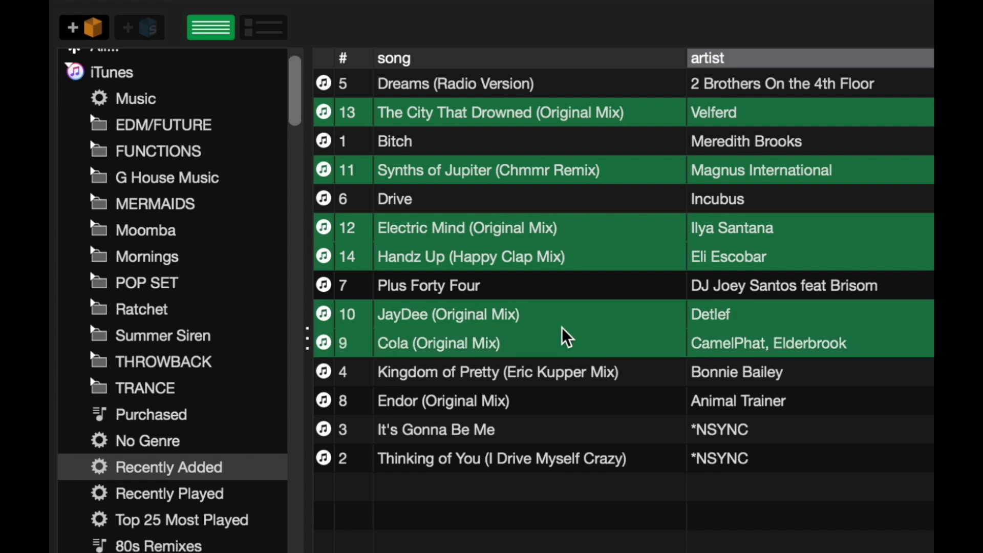
scroll(down, 3)
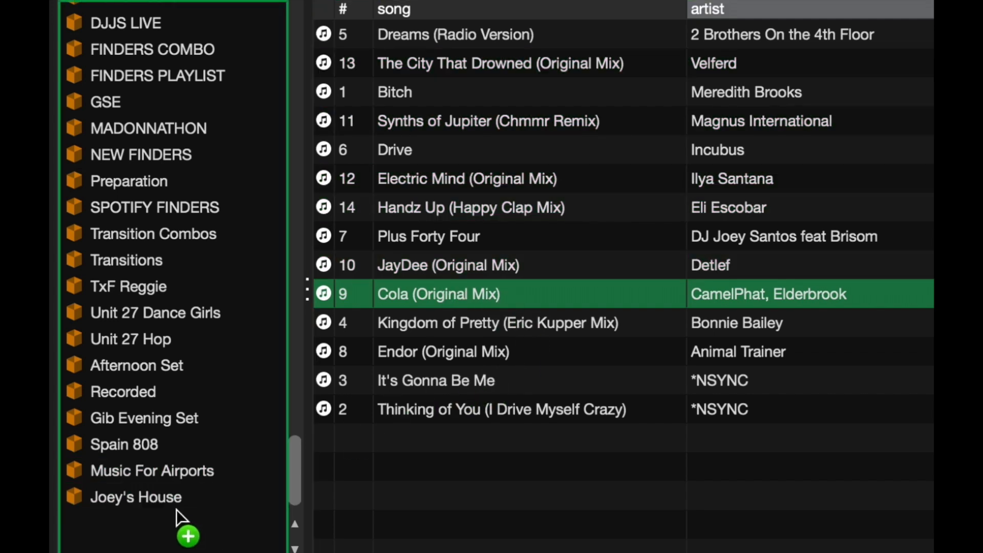
click(135, 496)
text(Joey's Deep House)
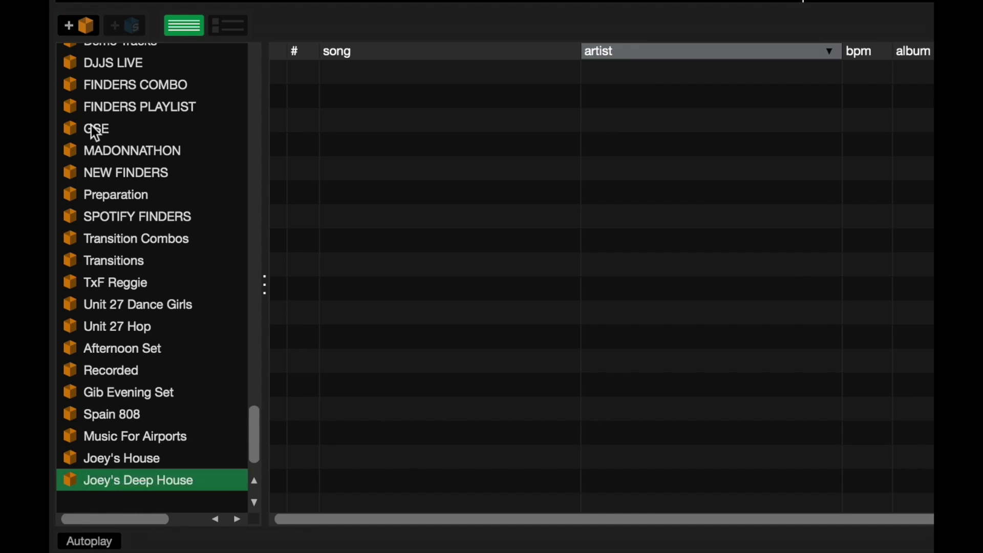
Name the new crate below Joey's Deep House 'Joey's Tech House'.
scroll(down, 3)
text(Joey's)
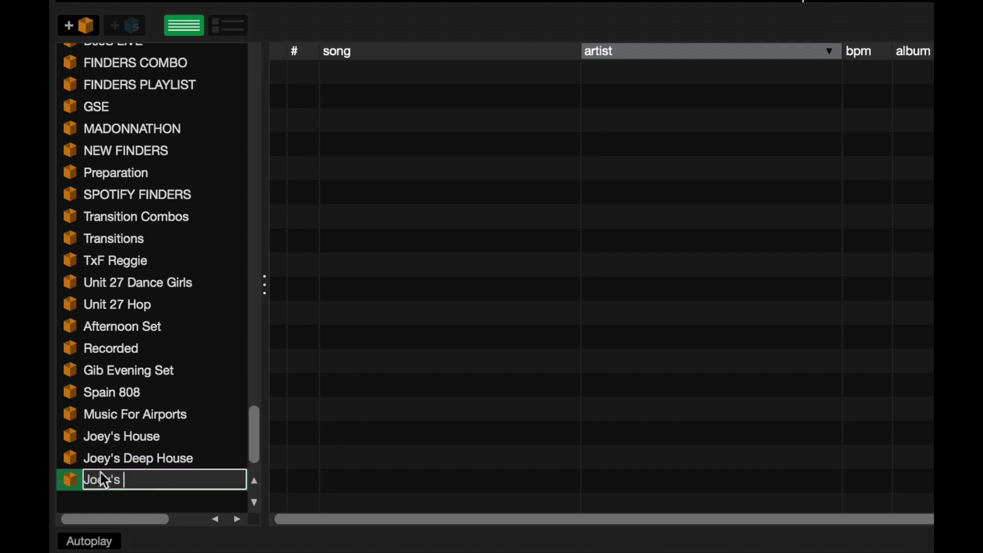
text(Tech House)
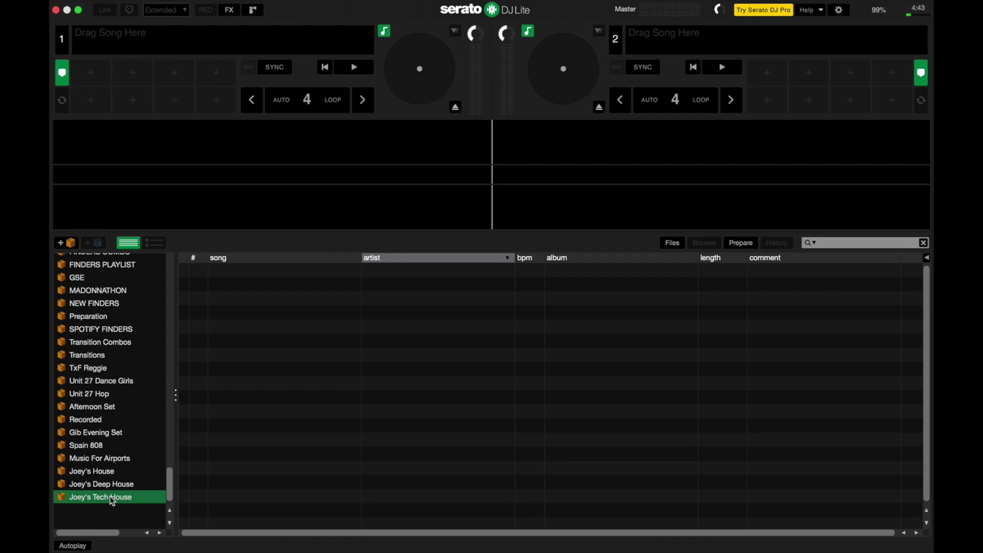
mouse_move(88, 270)
text(Joey's Gig)
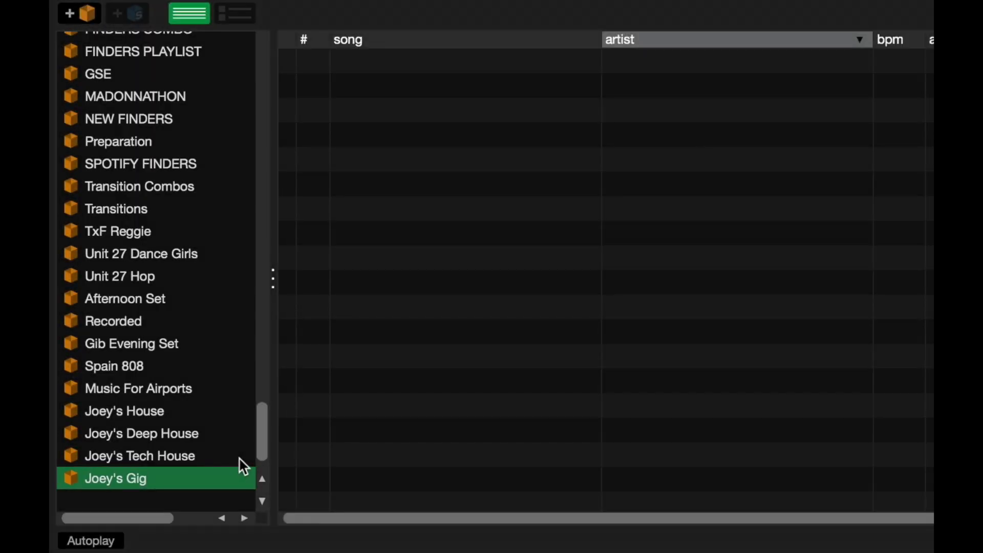
Create the 'Joey's Gig' crate and nest Joey's House inside it.
click(153, 357)
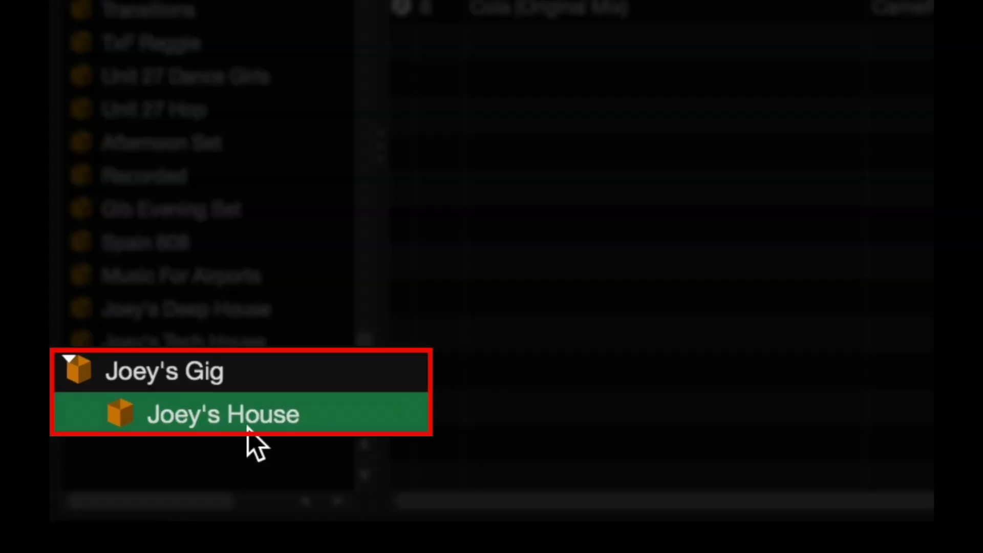
mouse_move(163, 452)
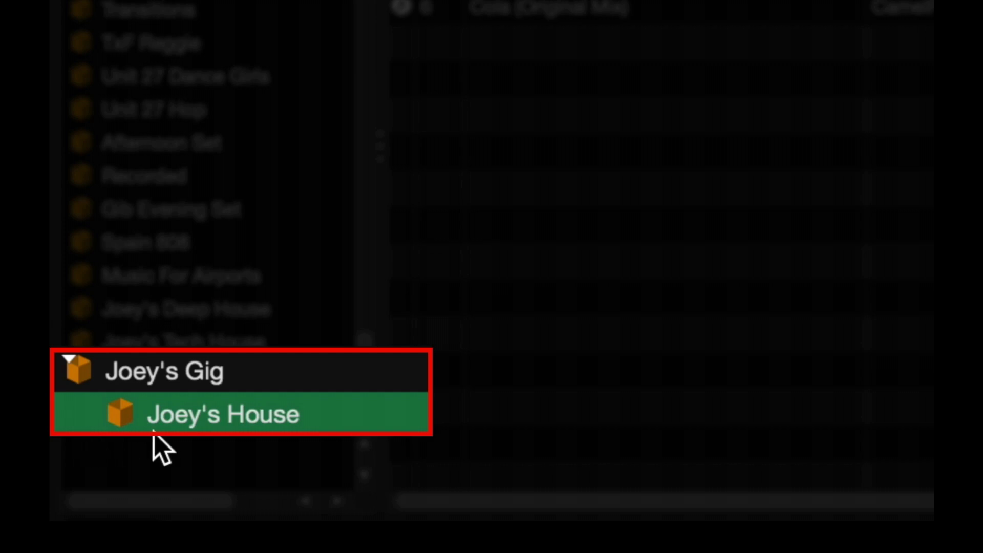
mouse_move(201, 439)
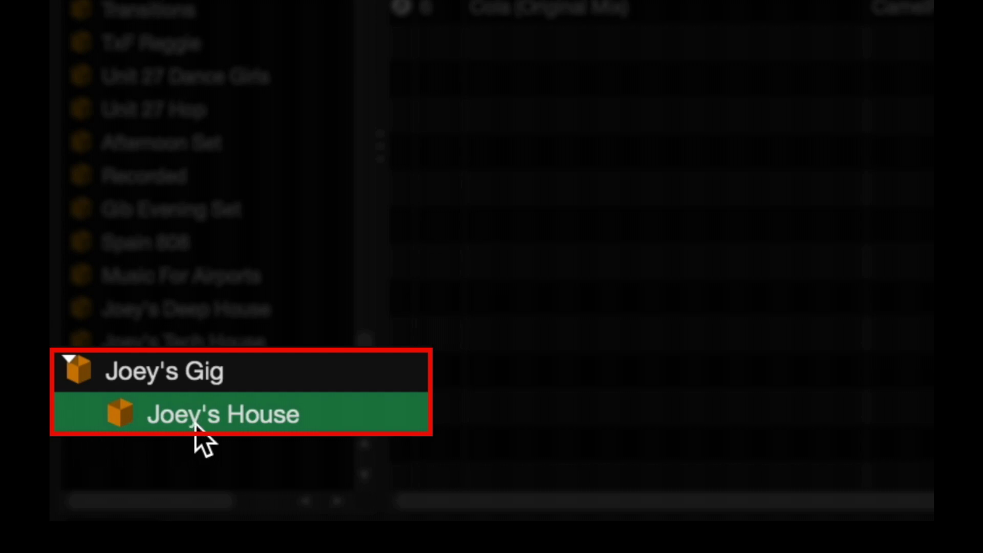
mouse_move(185, 376)
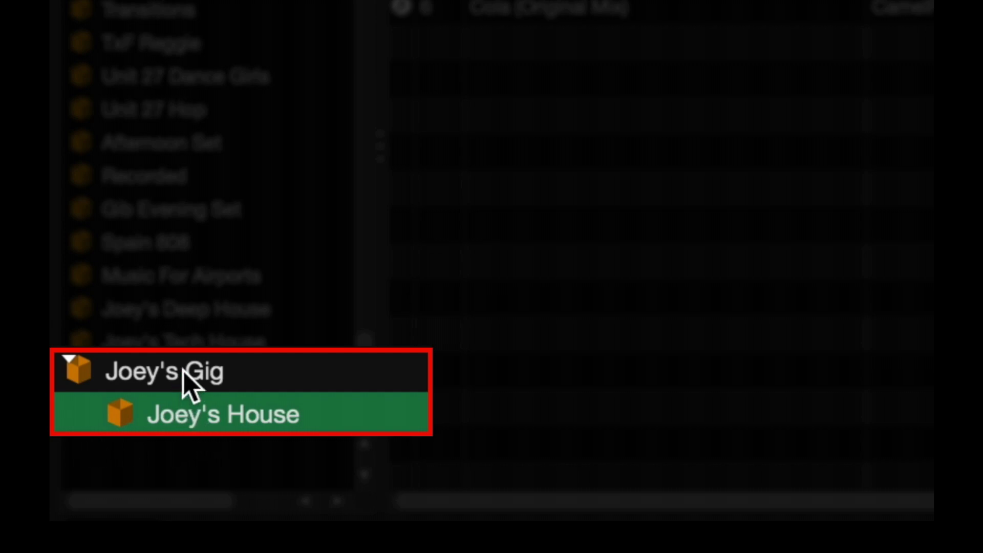
mouse_move(199, 331)
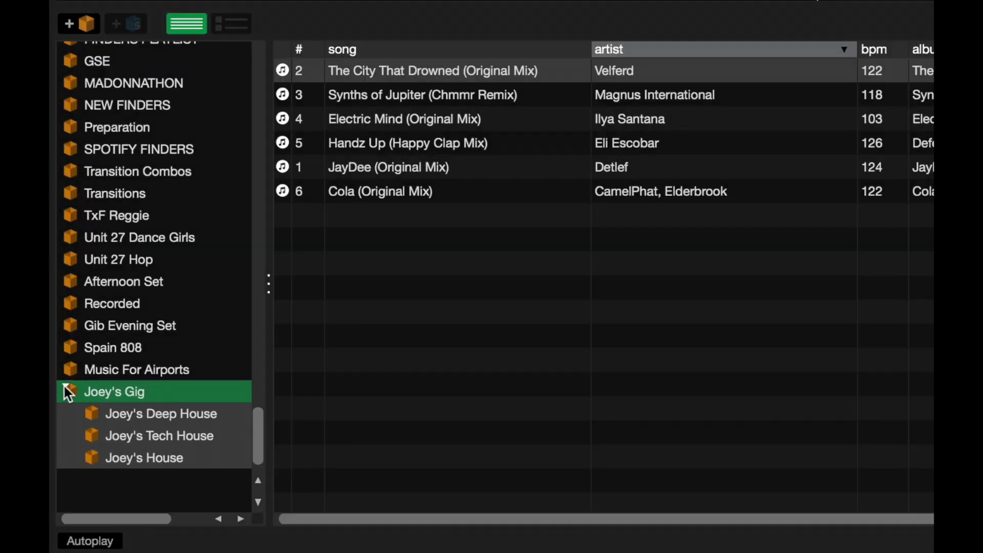
Move Deep House and Tech House crates into Joey's Gig, then re-expand it.
click(69, 391)
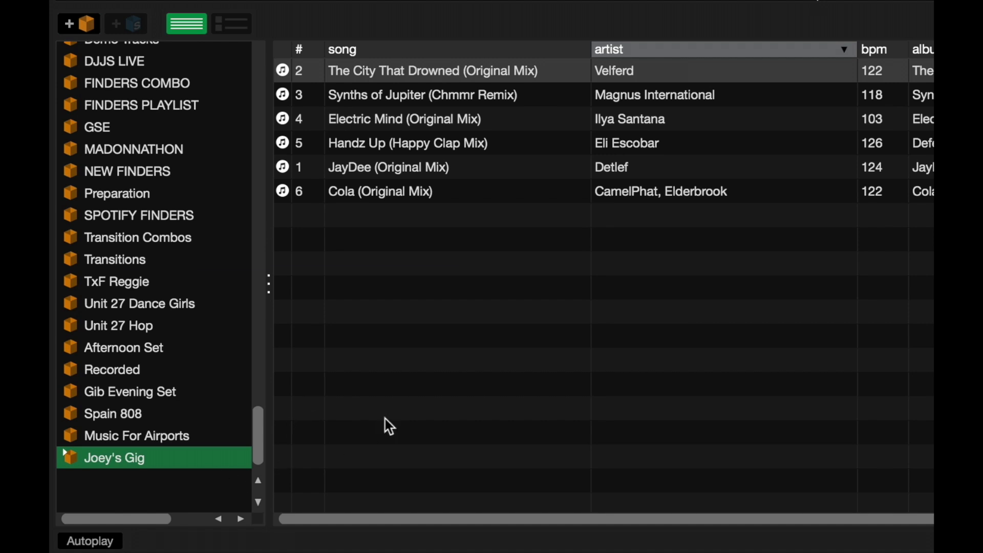
click(70, 457)
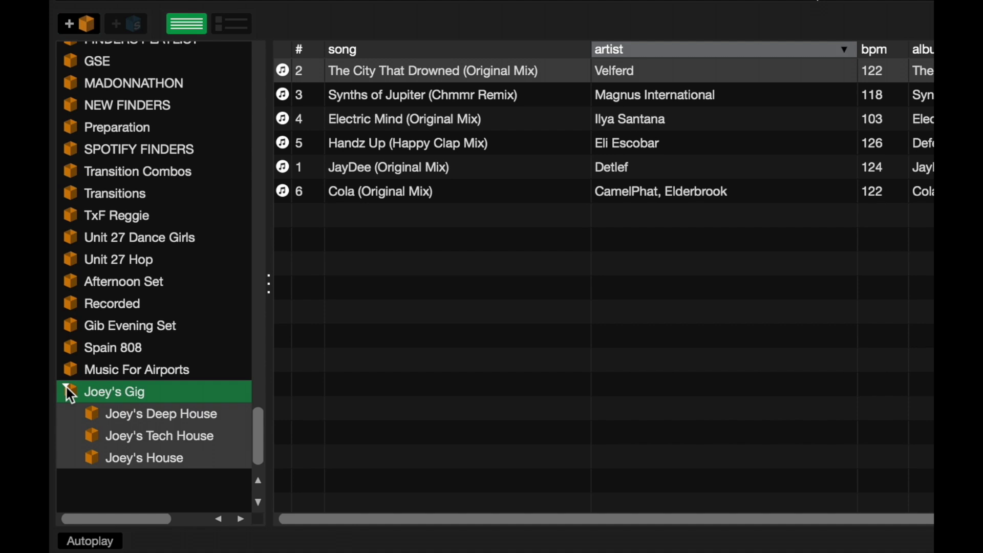
click(69, 391)
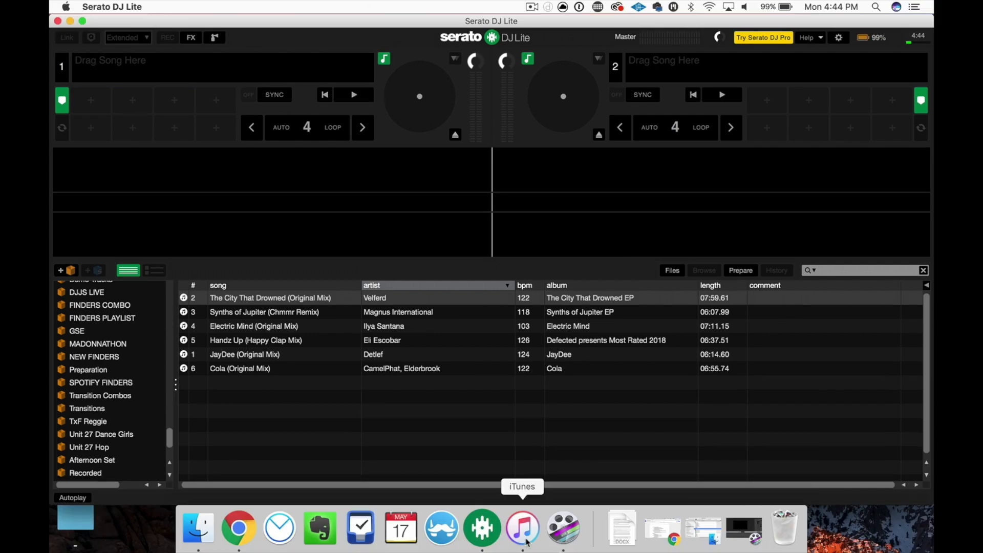
In iTunes, add new playlists and start renaming Playlist 2 to 'Joey's Deep House'.
click(522, 527)
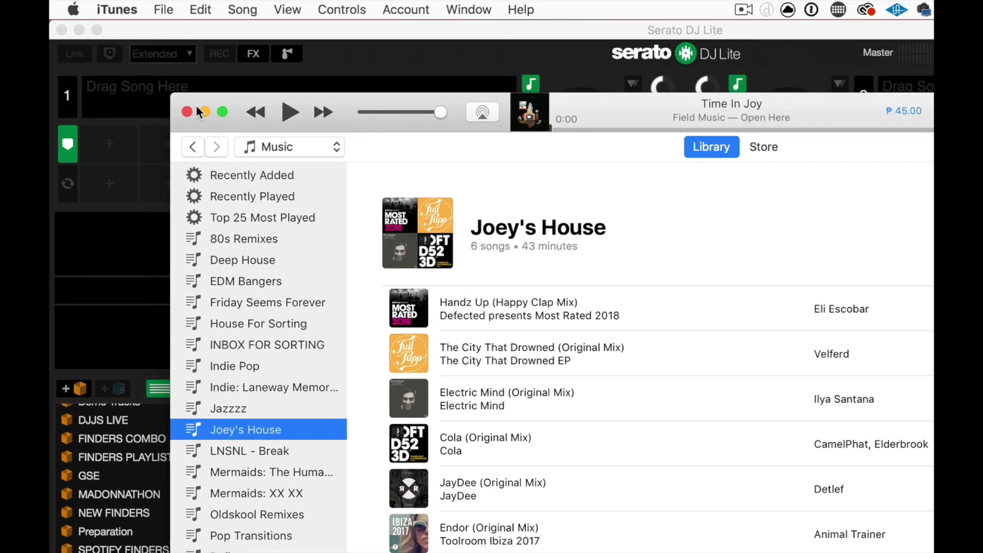
click(163, 9)
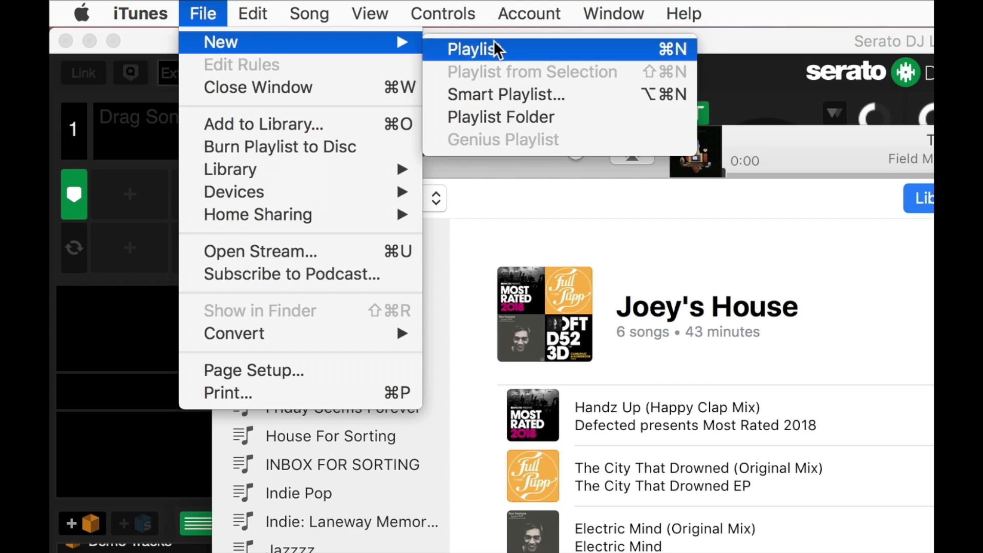
mouse_move(221, 41)
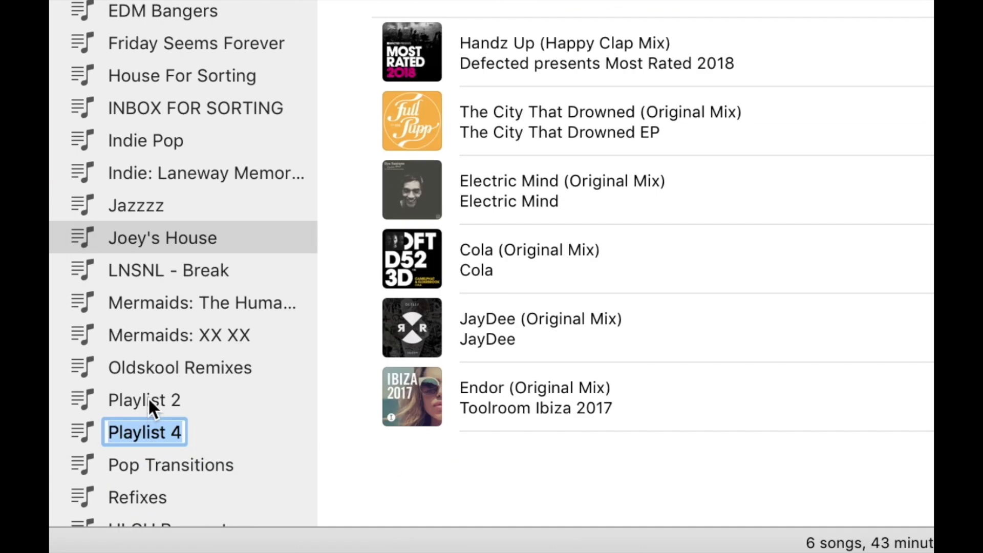
click(145, 400)
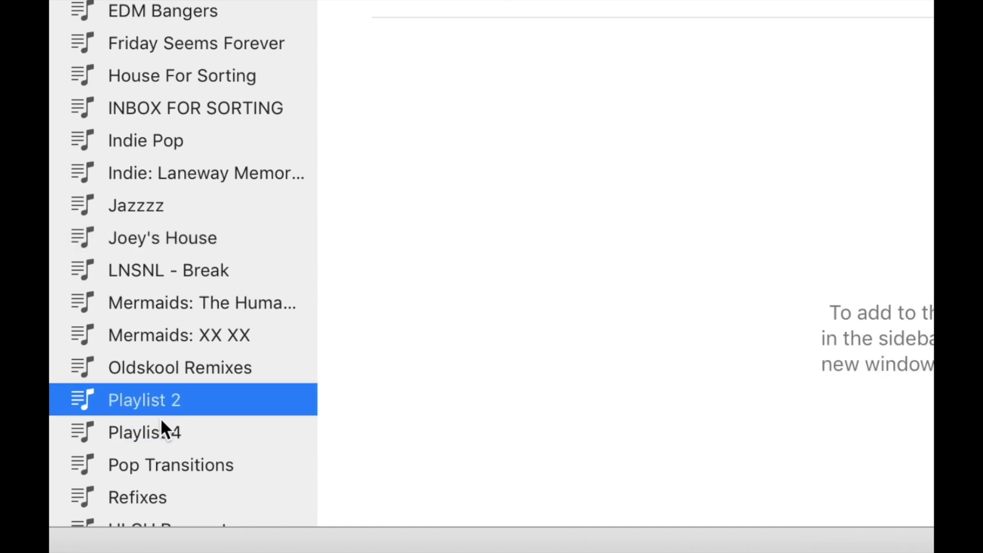
text(Joey)
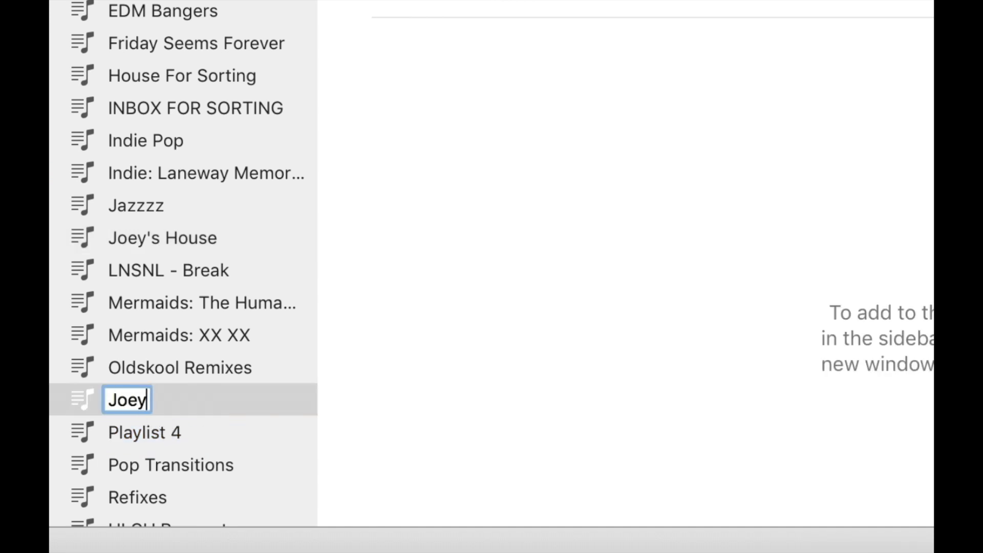
text('s Deep House)
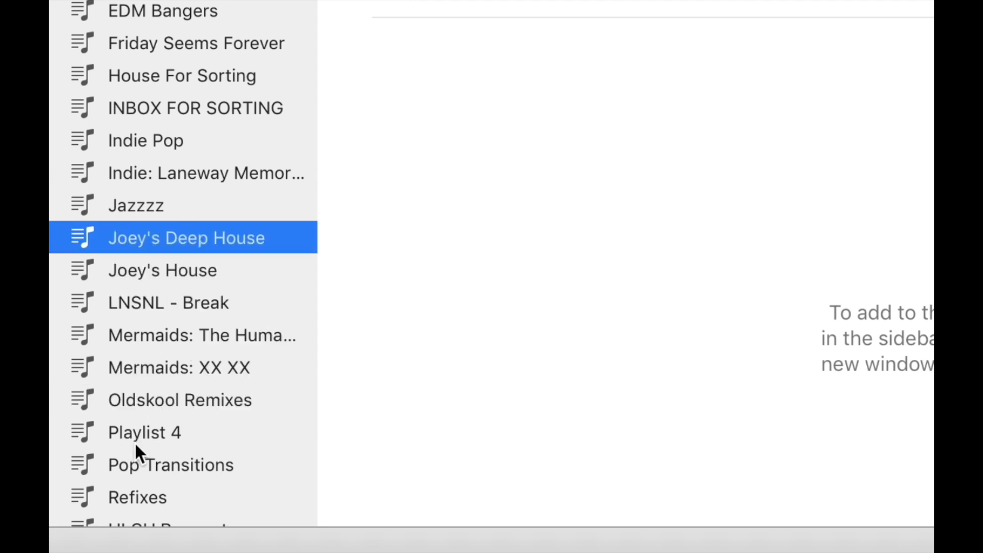
Rename Playlist 4 to 'Joey's Tech House'.
double_click(144, 432)
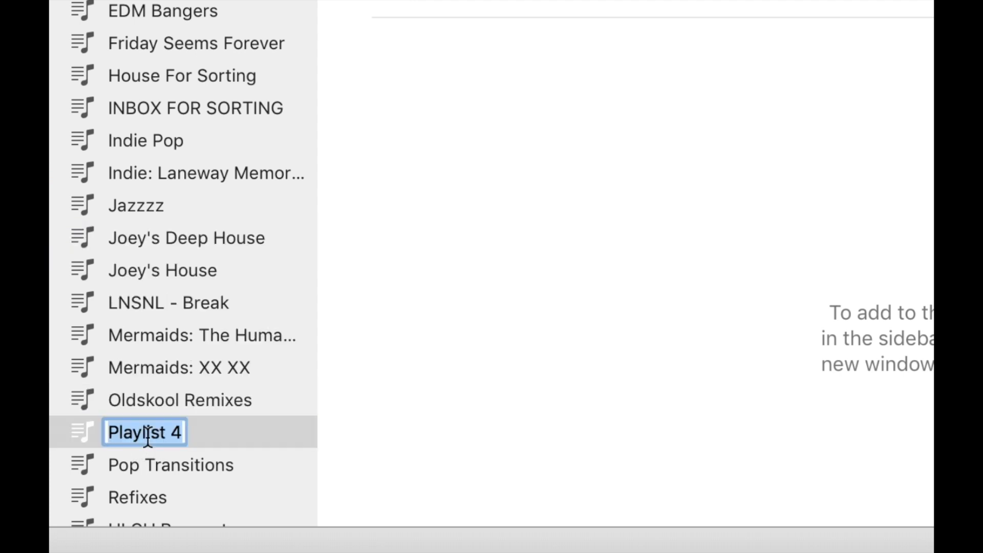
text(Joey's te)
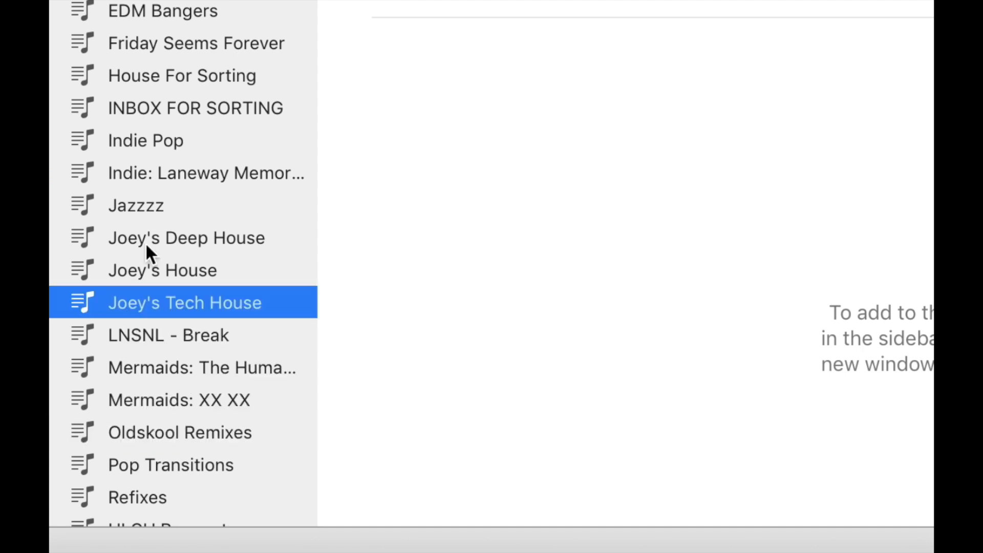
click(223, 14)
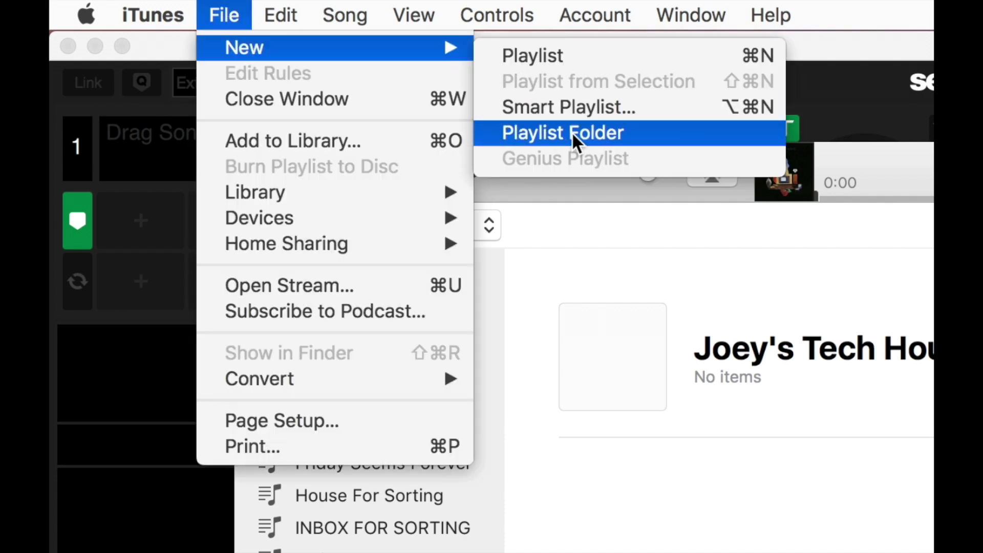
Add a new iTunes playlist folder and begin naming it 'Joey's'.
click(561, 132)
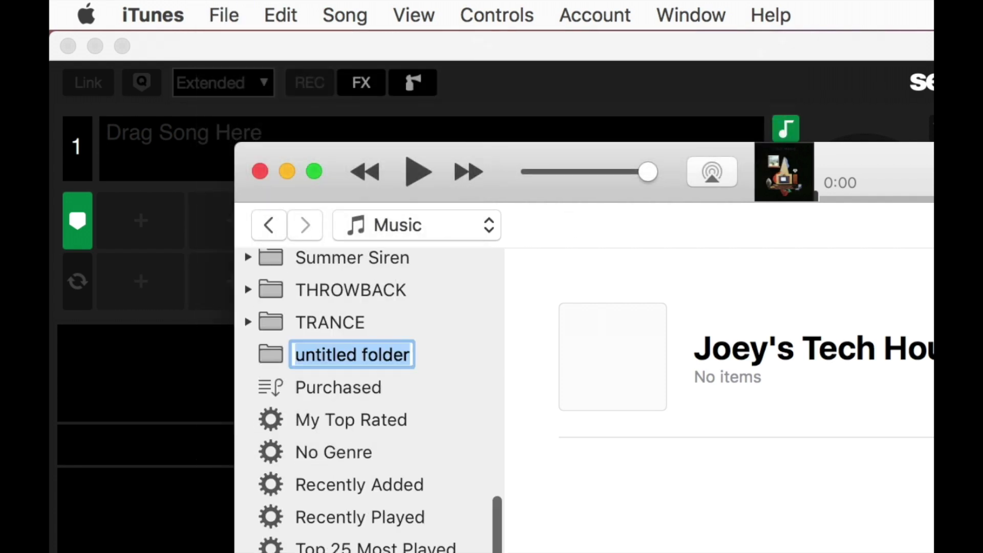
text(Joey's)
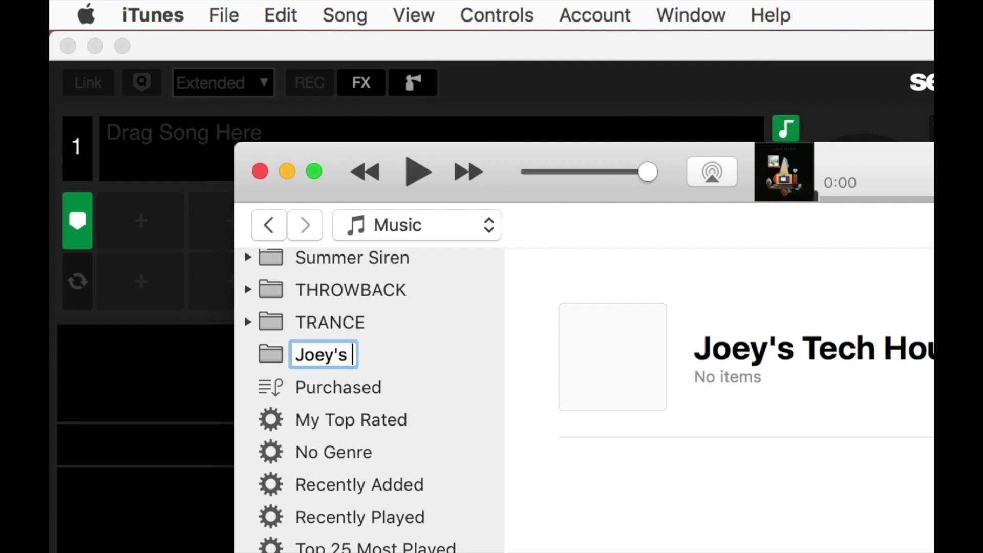